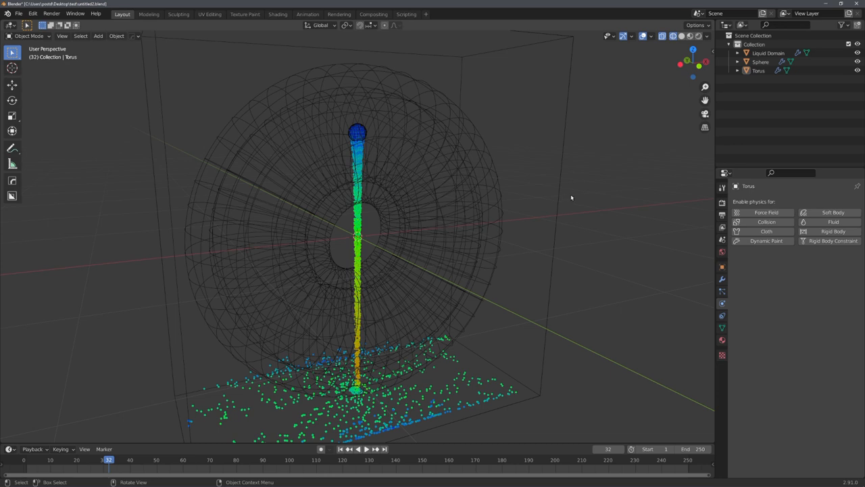
- Make the torus a fluid collision effector, then select the liquid domain
left_click(834, 222)
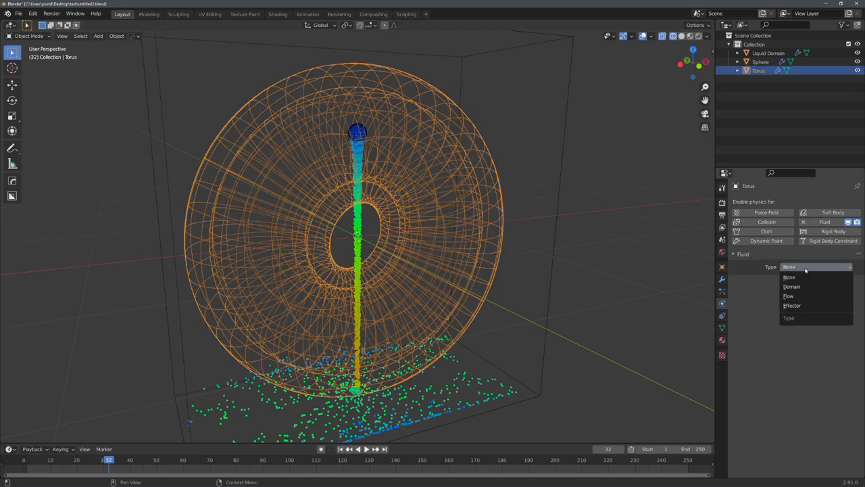
left_click(792, 306)
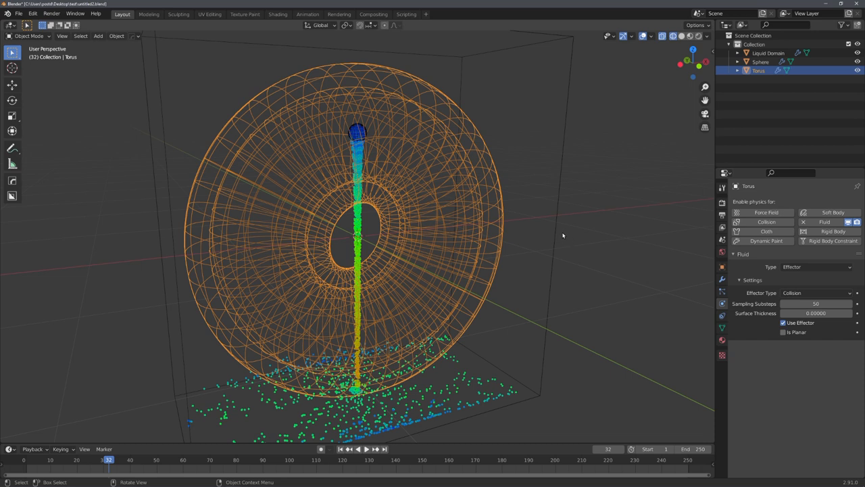
left_click(768, 53)
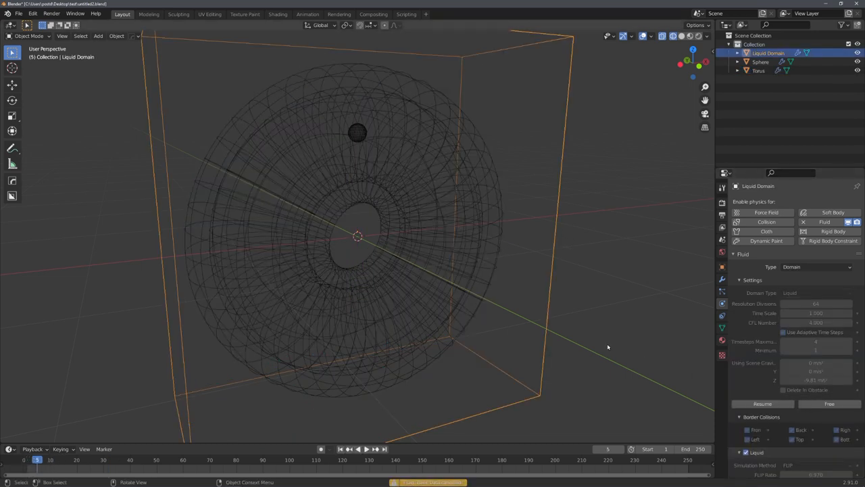
left_click_drag(607, 347, 537, 263)
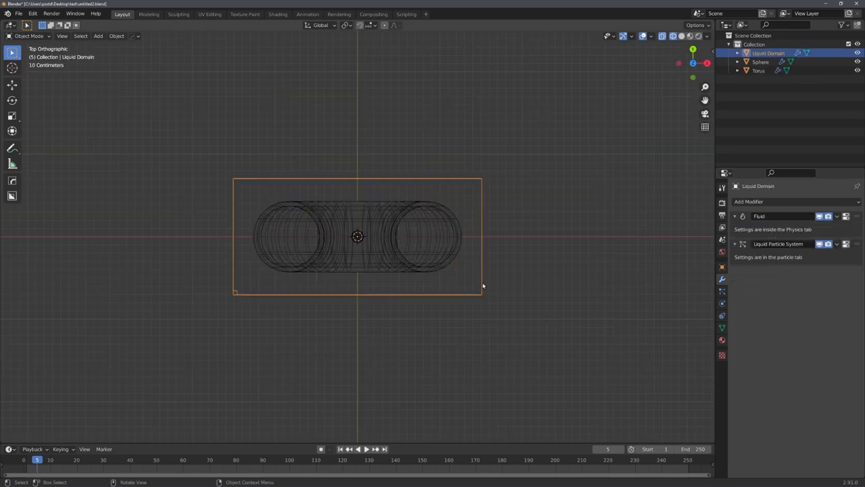
- Play the liquid simulation to frame 70, orbit to inspect the flow, then rewind
key("s")
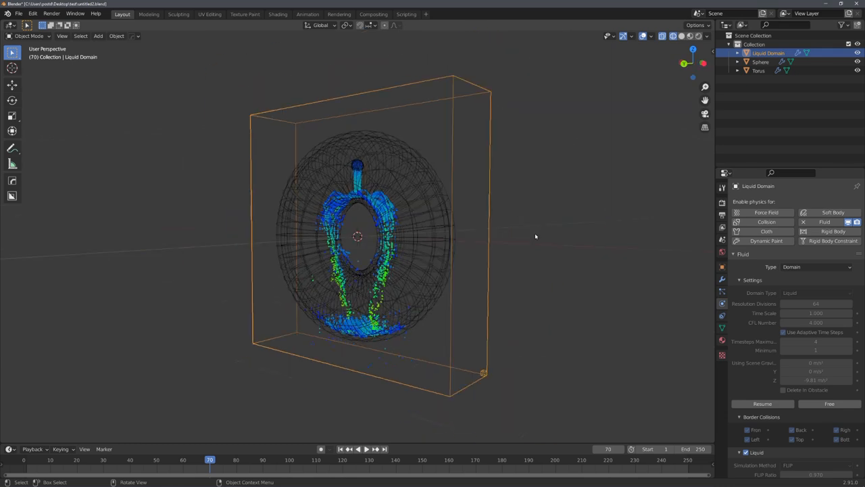
left_click_drag(536, 236, 500, 252)
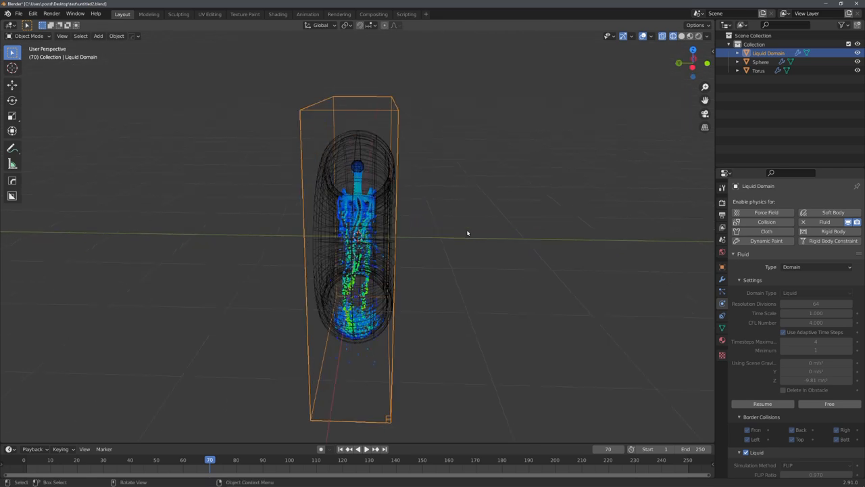
left_click_drag(467, 233, 440, 237)
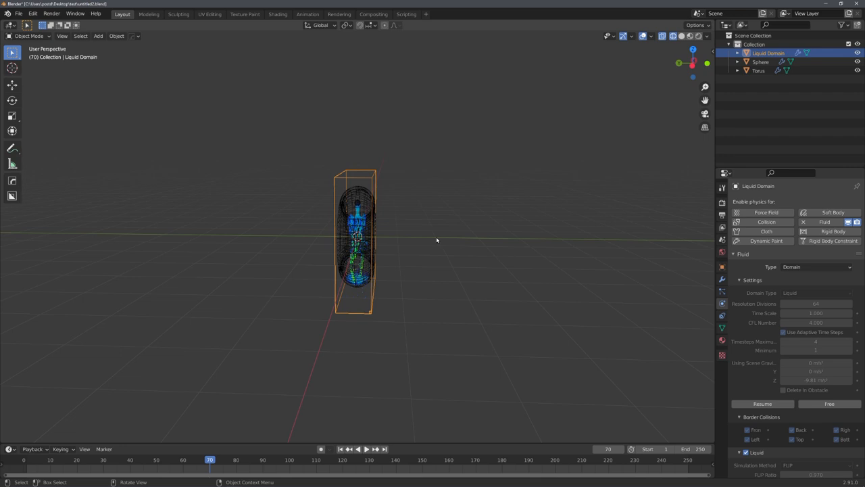
left_click(342, 448)
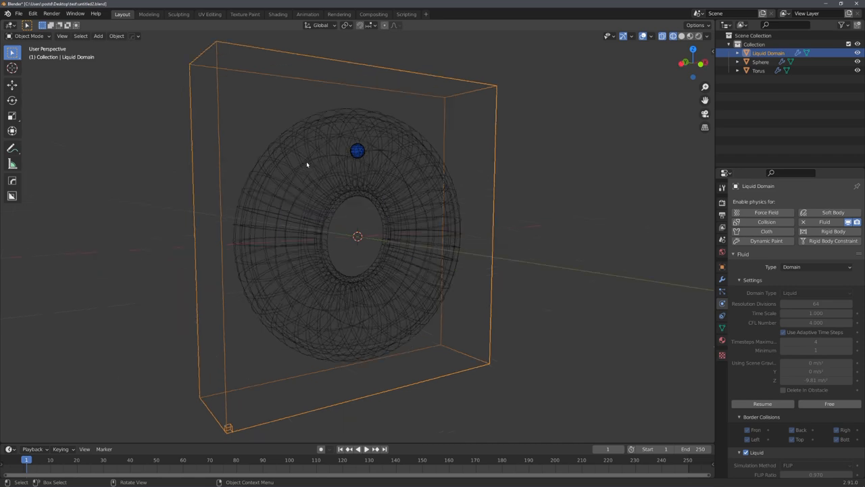
left_click_drag(358, 237, 361, 253)
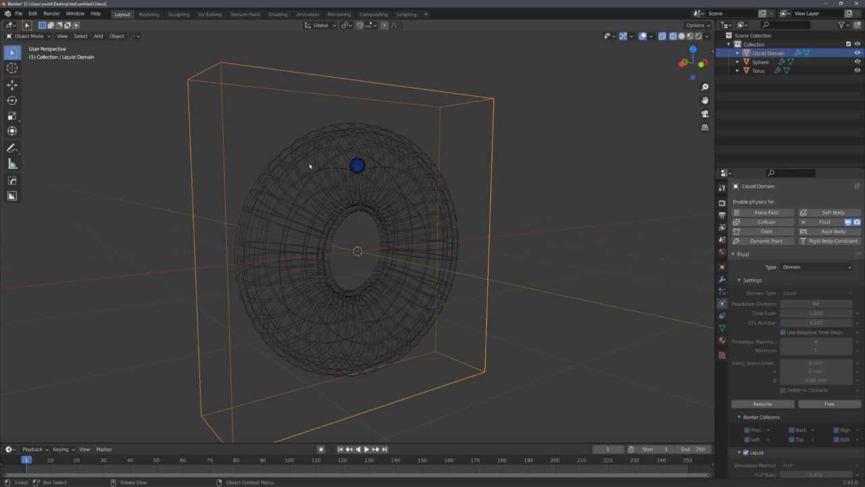
left_click_drag(252, 136, 438, 104)
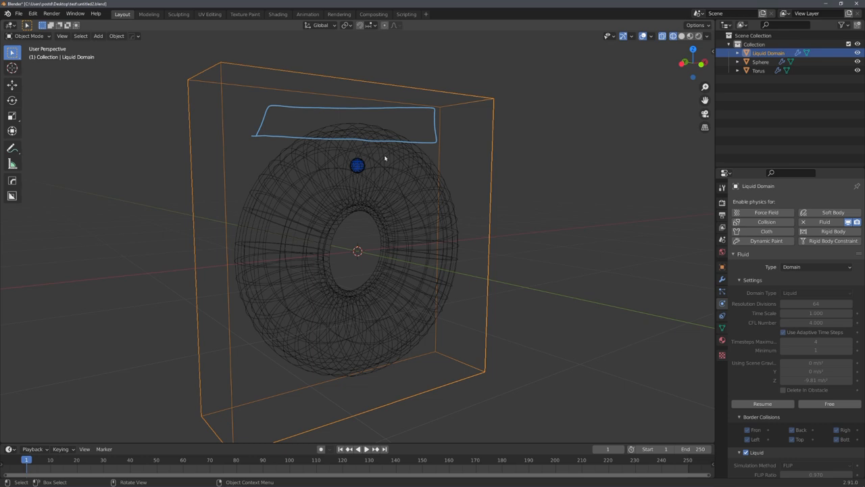
mouse_move(315, 170)
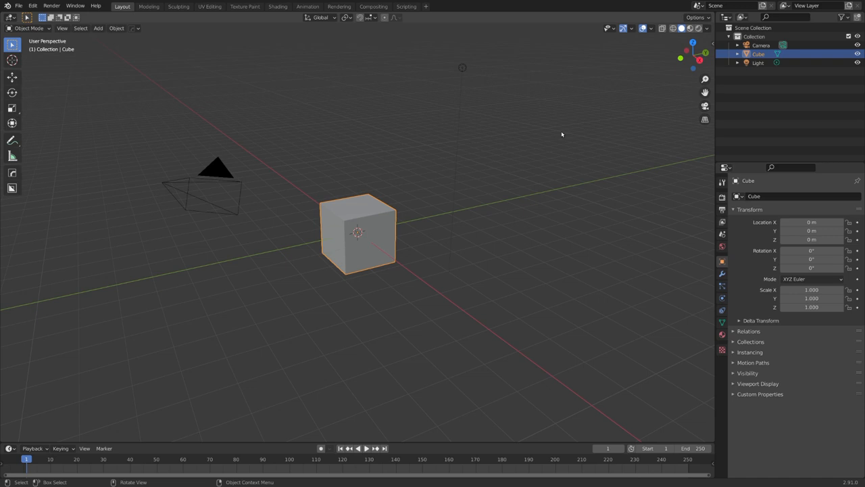
- Delete the default objects, change the text to JK, and scale the letters up
key("x")
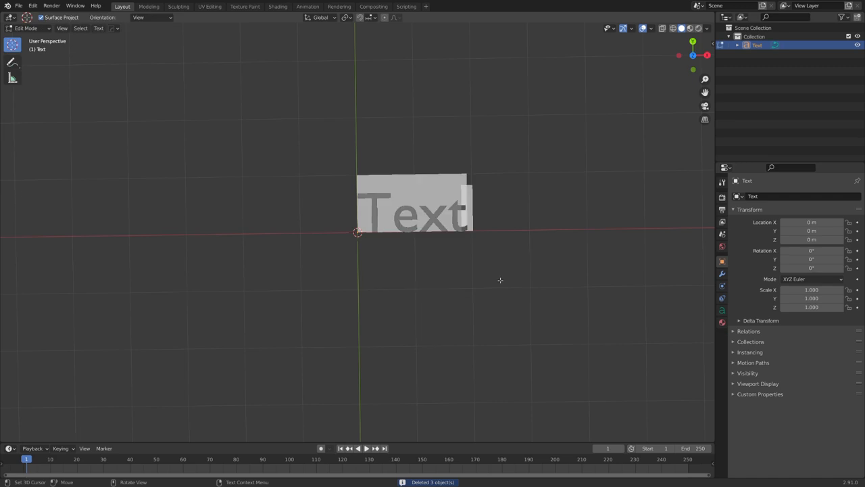
key("Tab")
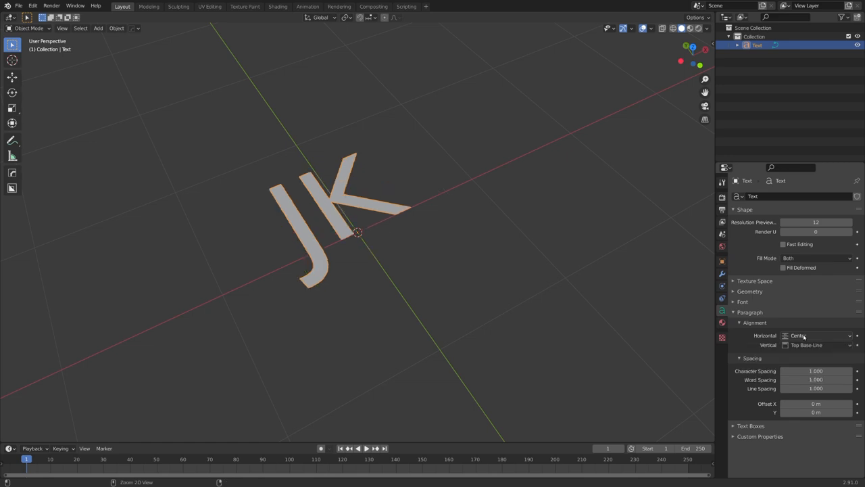
key("r")
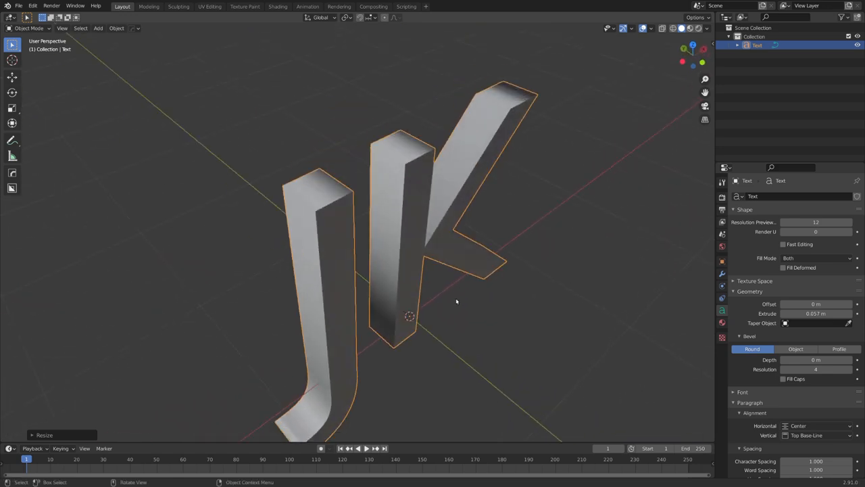
mouse_move(457, 283)
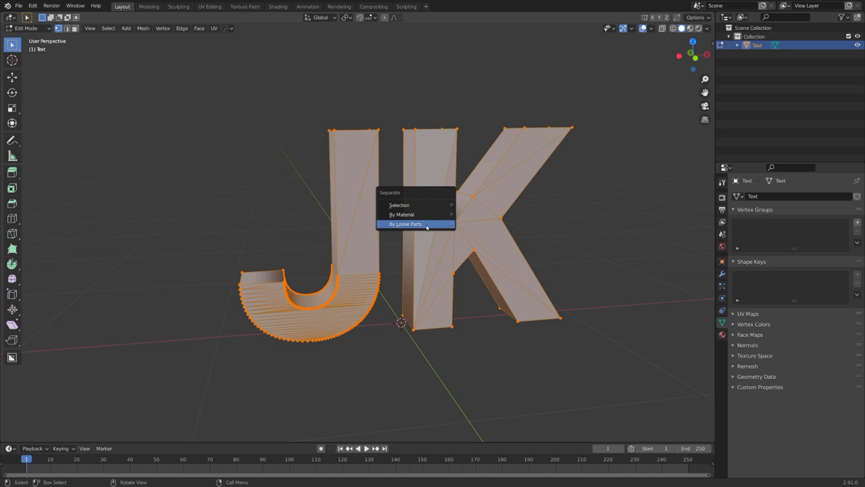
- Separate the JK mesh into J and K objects by loose parts, back in Object Mode
left_click(405, 224)
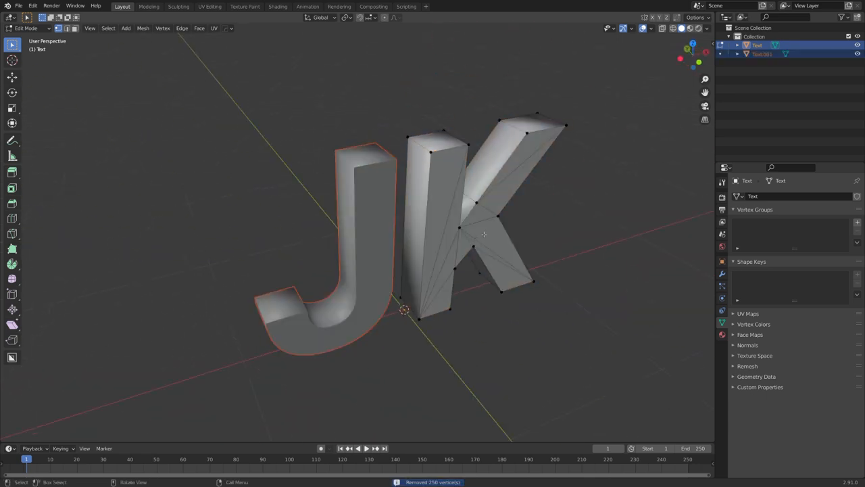
key("Tab")
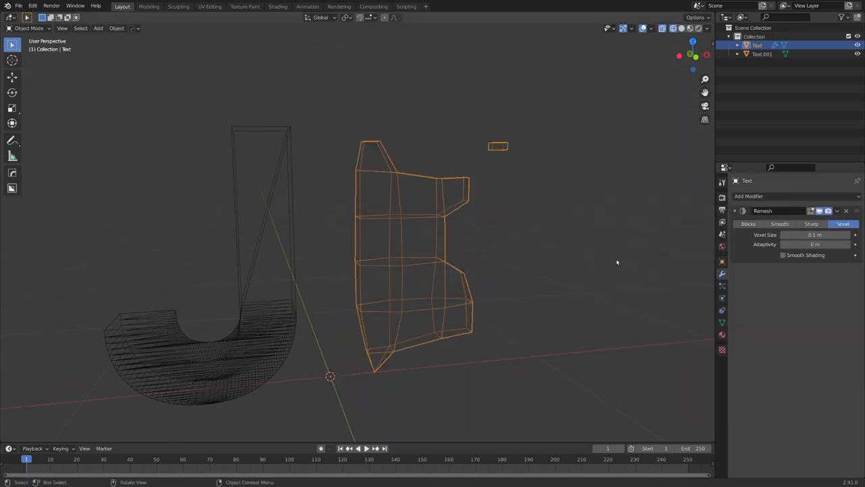
- Set the K's Remesh to Sharp and Solidify to Complex, collapse both panels, and orbit the mesh
left_click(811, 223)
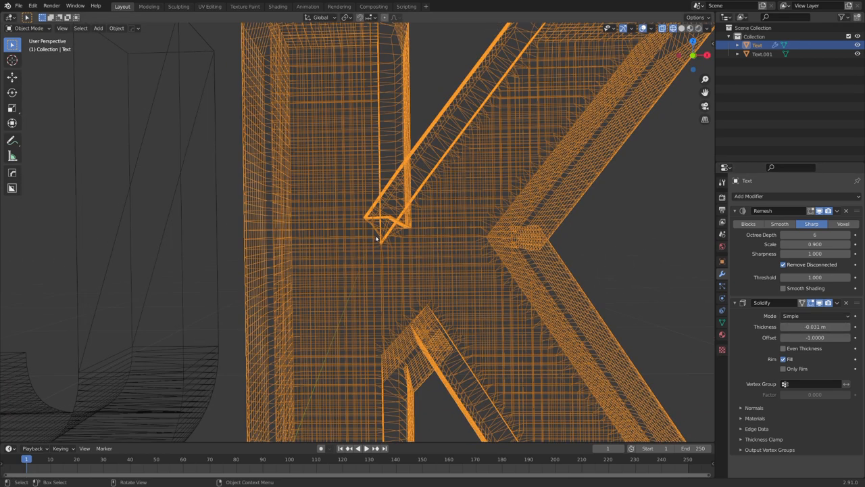
scroll("down", 3)
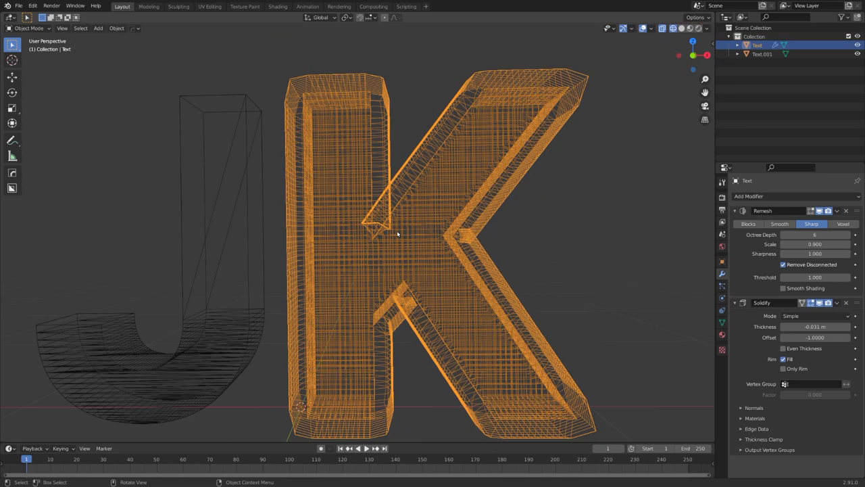
left_click(814, 316)
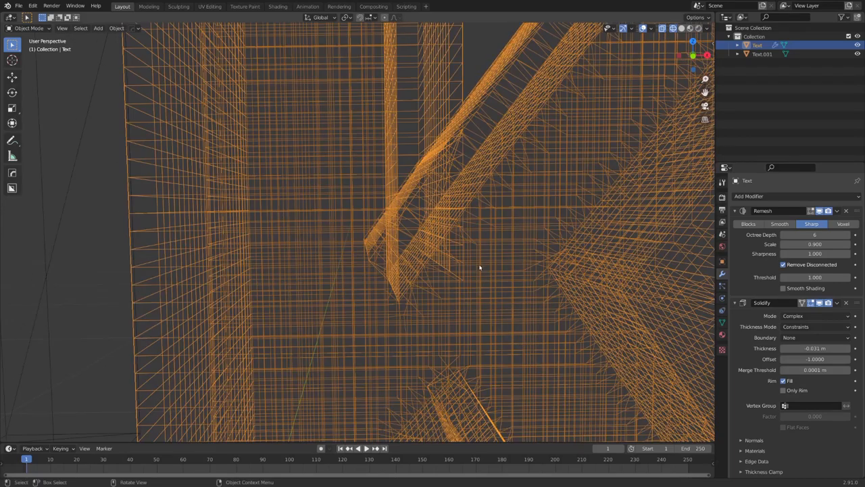
scroll("down", 3)
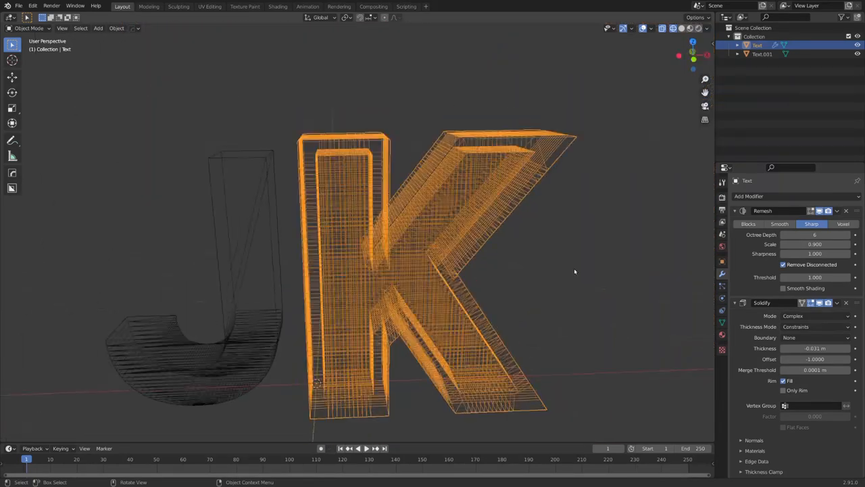
left_click(736, 210)
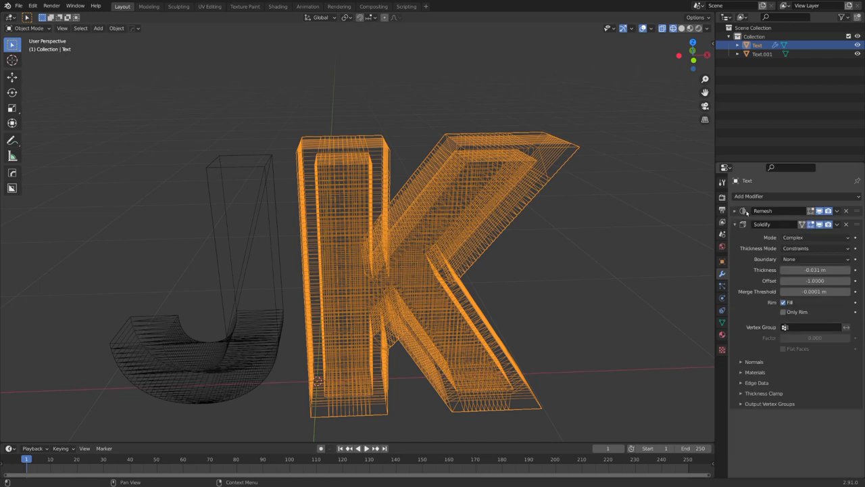
left_click(735, 211)
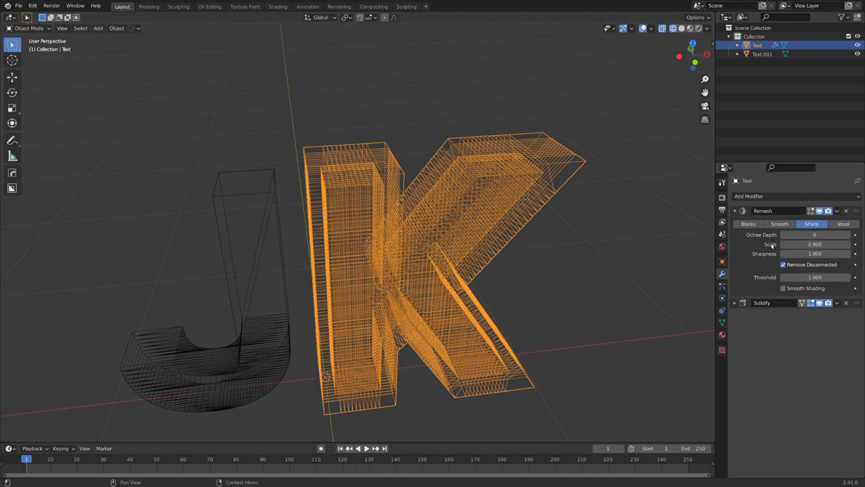
mouse_move(756, 247)
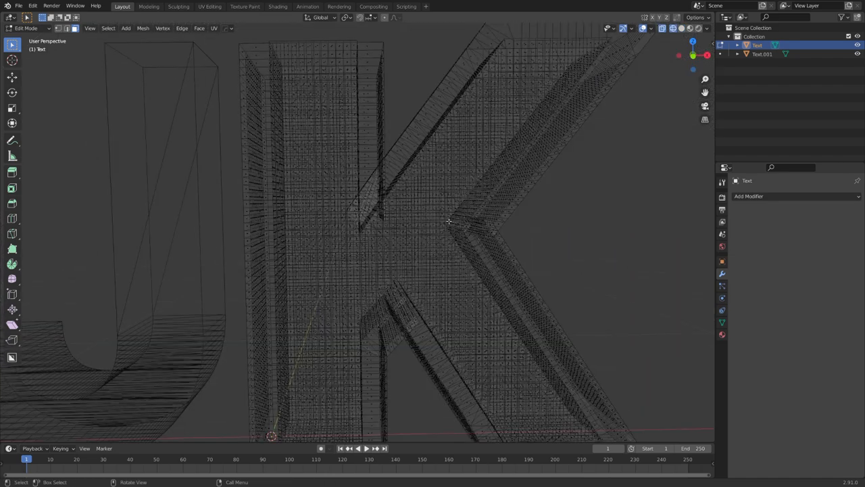
left_click_drag(446, 220, 345, 215)
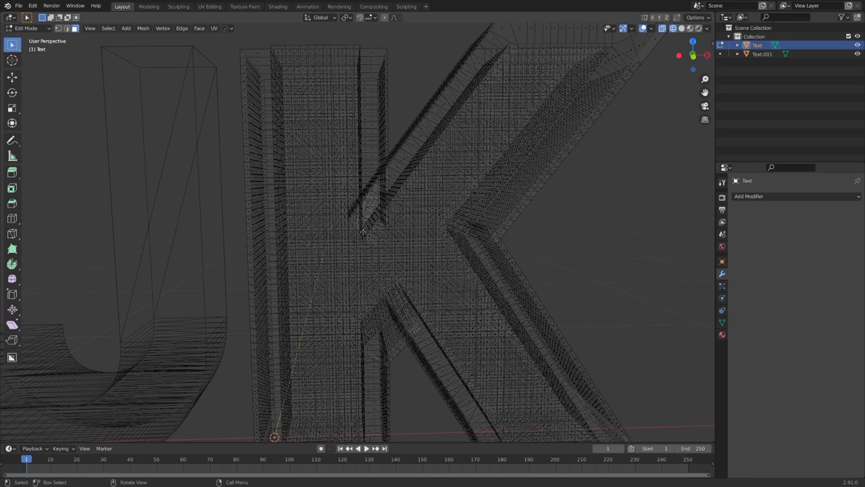
left_click_drag(365, 230, 398, 209)
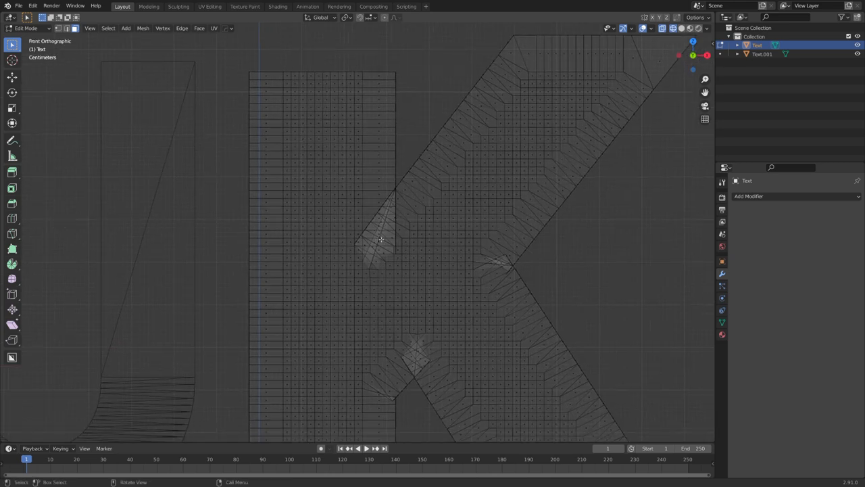
- Finish editing the K mesh and return to Object Mode
left_click(382, 237)
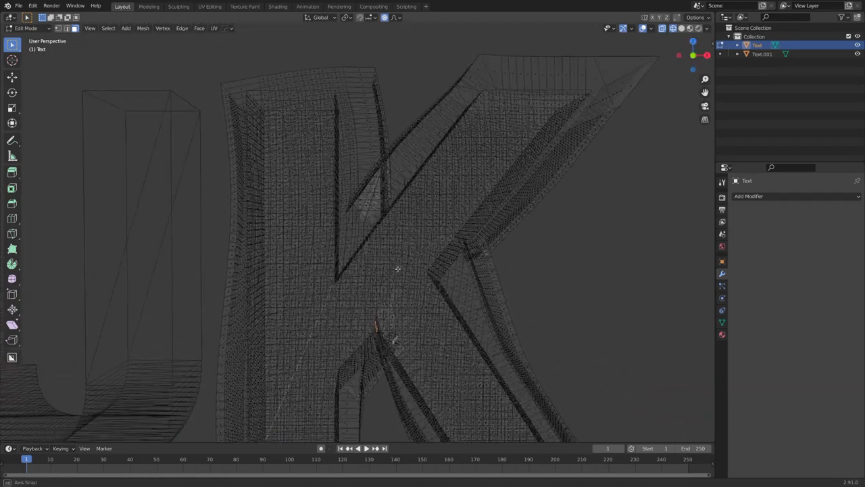
key("Tab")
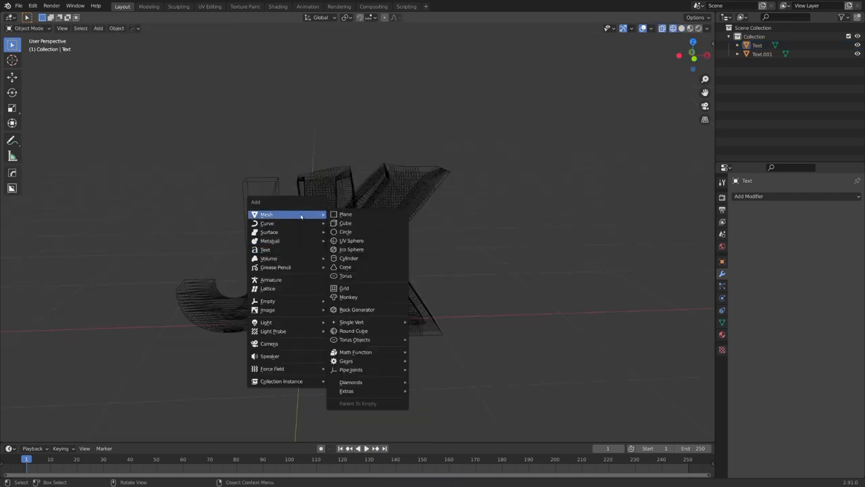
- Add a UV sphere, convert the visual geometry to mesh, and select the first sphere emitter
left_click(352, 240)
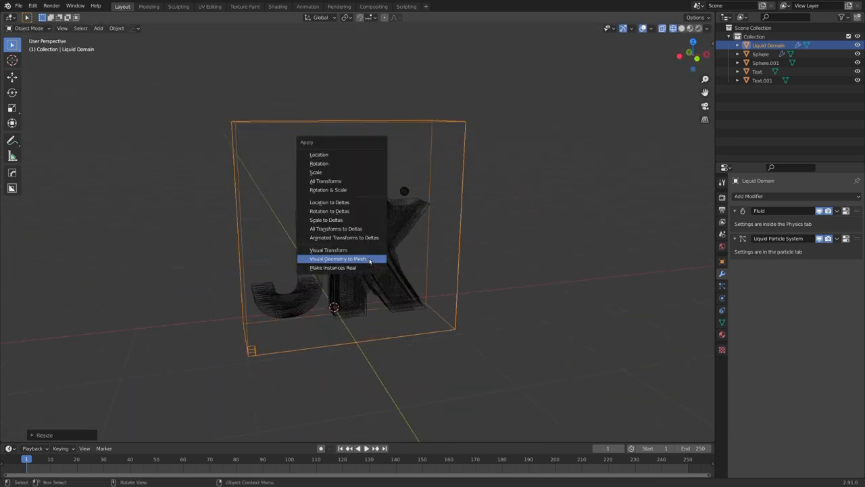
left_click(337, 258)
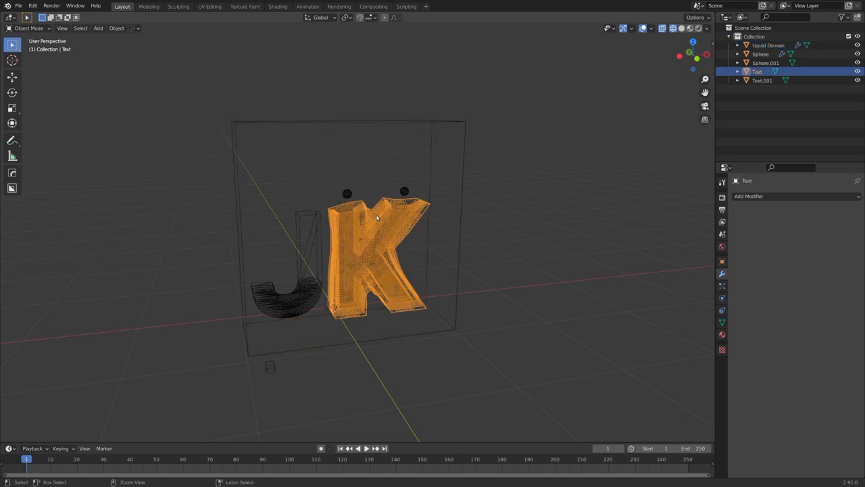
left_click(765, 62)
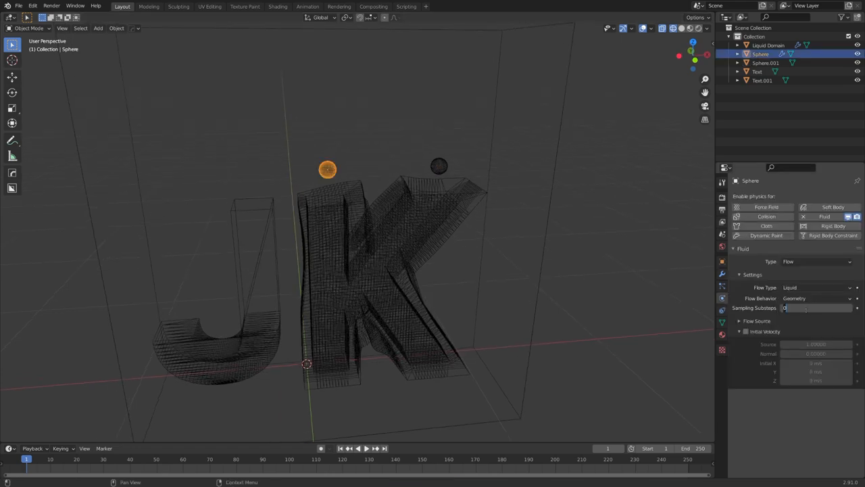
- Give the spheres 50 sampling substeps and Inflow behavior, and make the K a fluid effector
type("50")
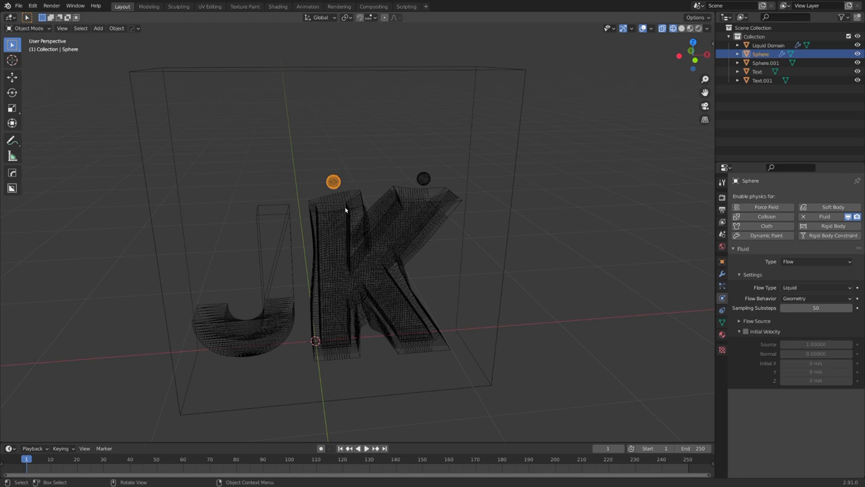
left_click(818, 298)
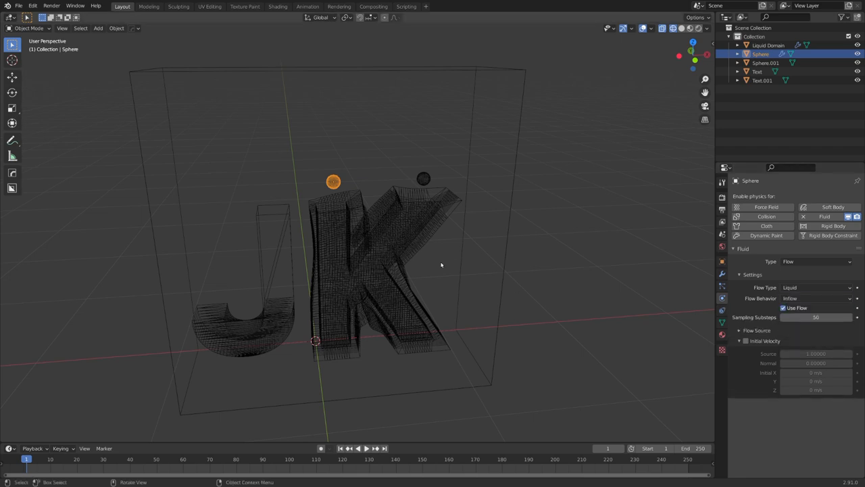
left_click(814, 262)
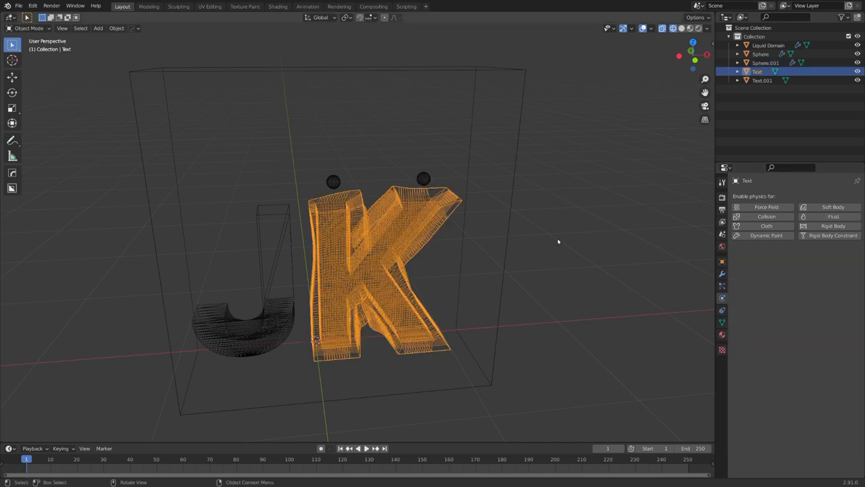
left_click(824, 217)
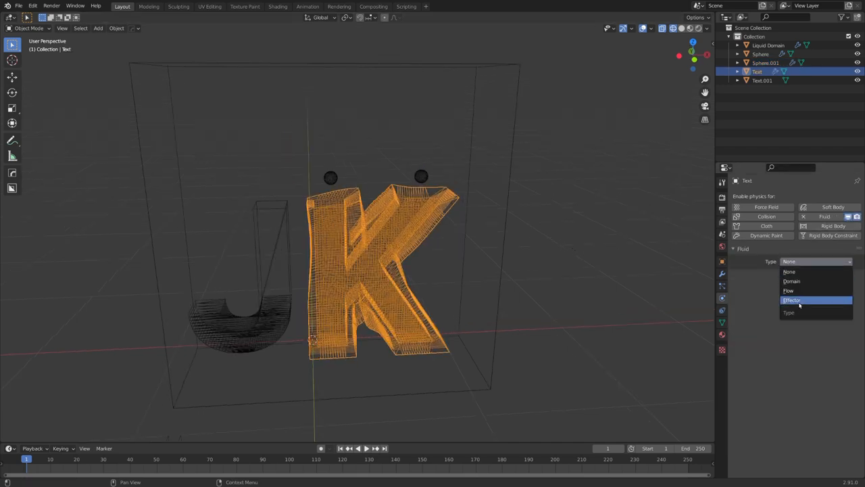
left_click(791, 300)
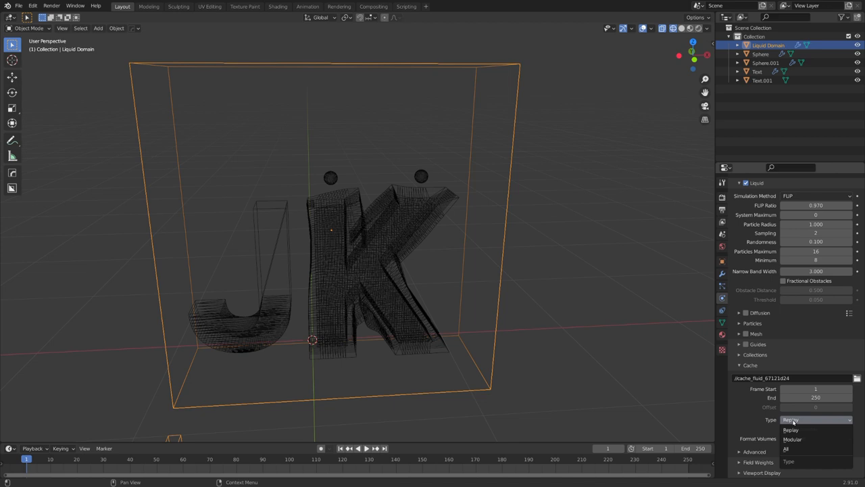
- Set the domain cache type to Modular and bake the liquid simulation data
left_click(792, 439)
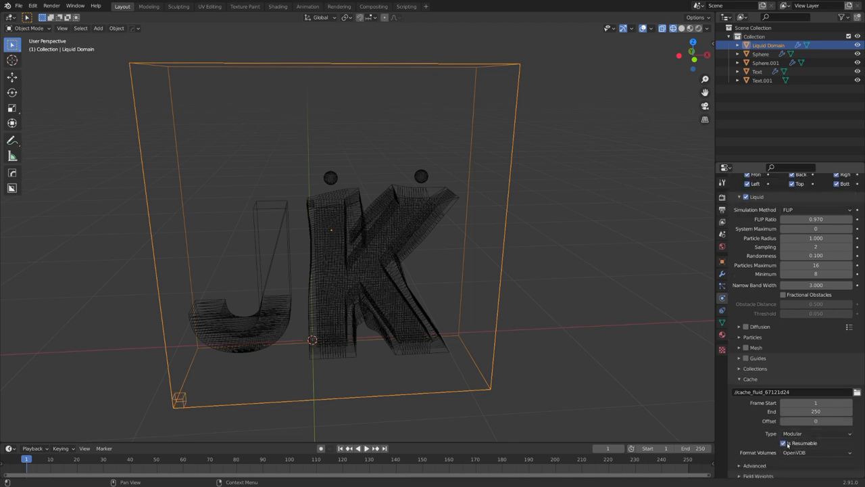
scroll("up", 3)
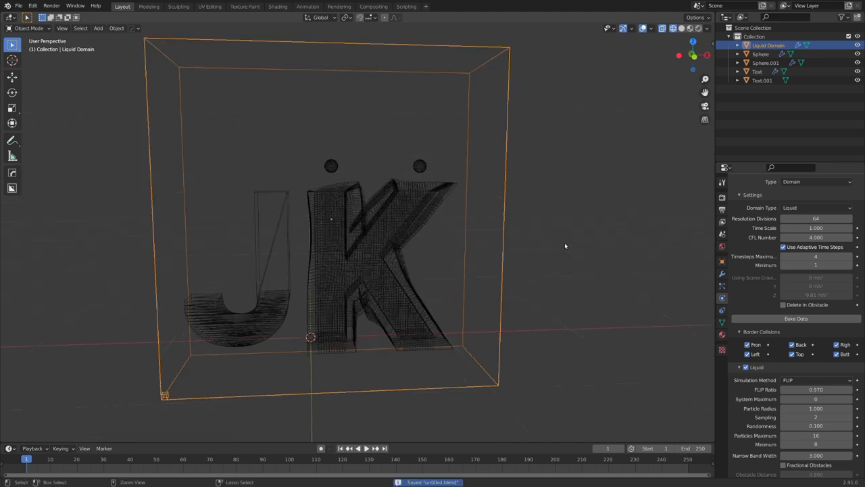
left_click(367, 448)
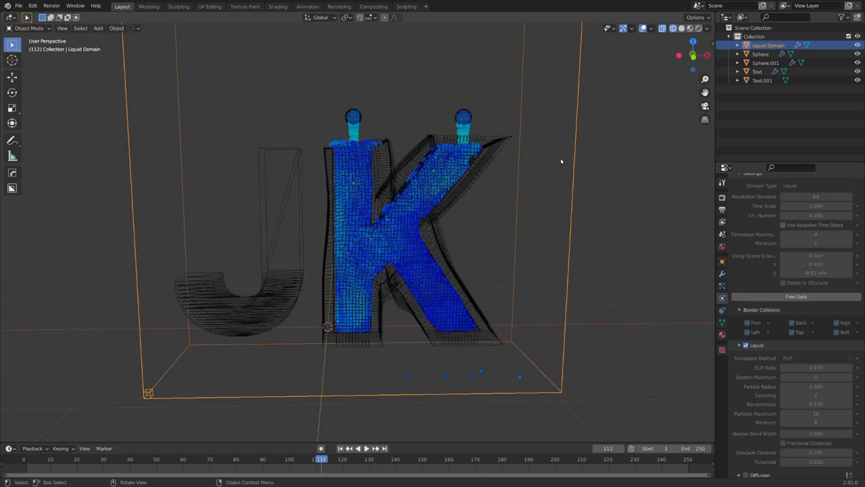
mouse_move(490, 254)
type("Collider")
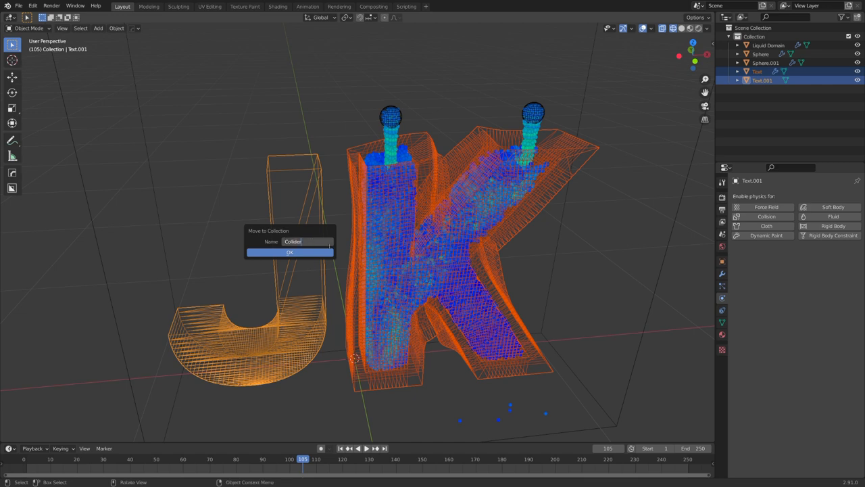
- Move the letters into the Collider collection and delete the K copy's top faces
left_click(290, 251)
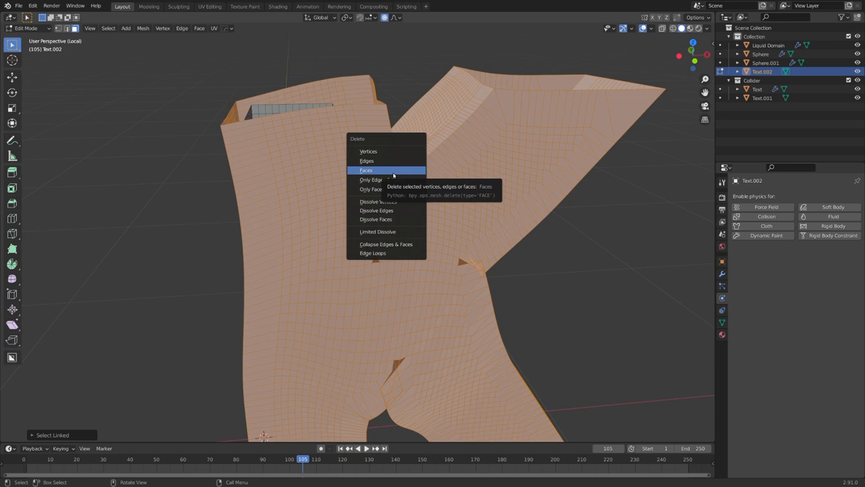
left_click(366, 169)
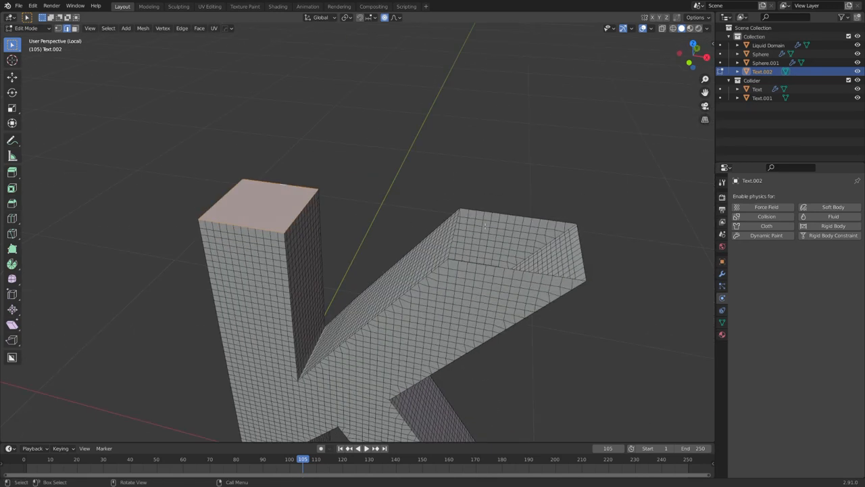
left_click_drag(406, 271, 338, 236)
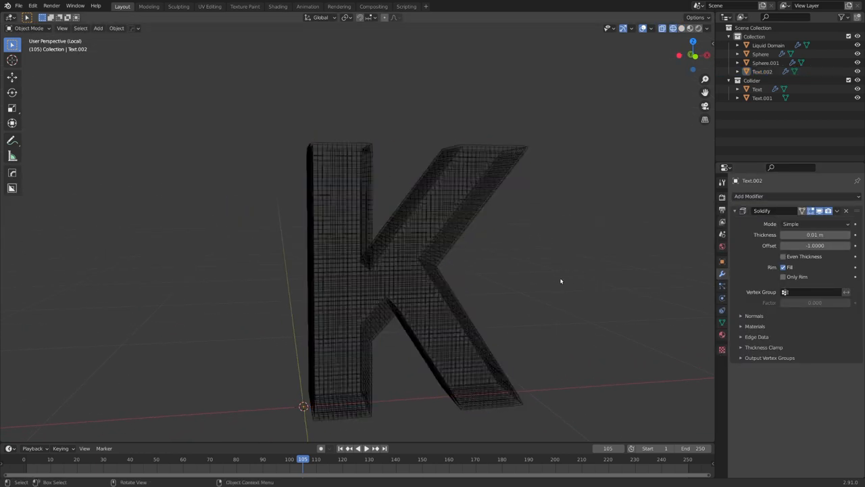
- Set the K shell's Solidify to Complex mode and select the liquid domain
left_click(815, 224)
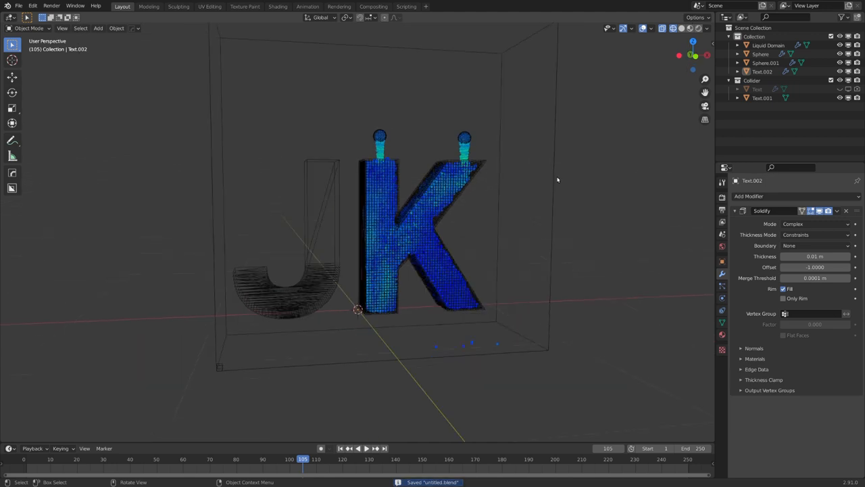
left_click(768, 46)
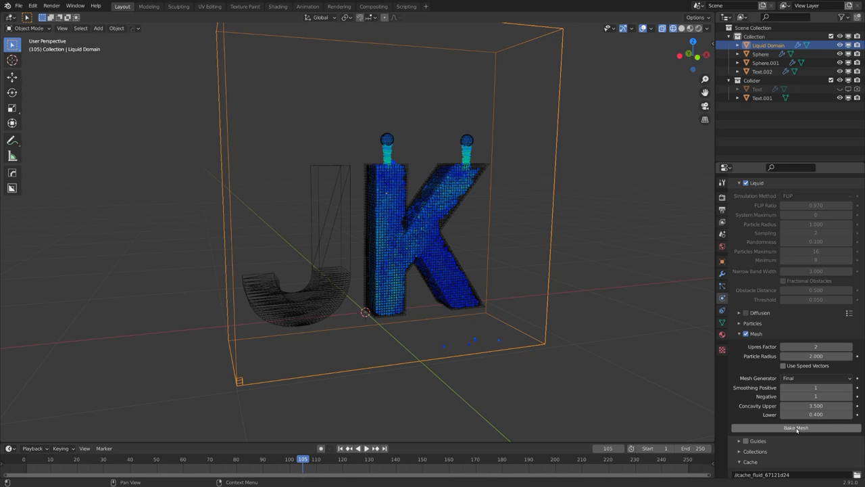
- Bake the domain's liquid mesh and orbit to view the fluid filling the K
left_click(795, 428)
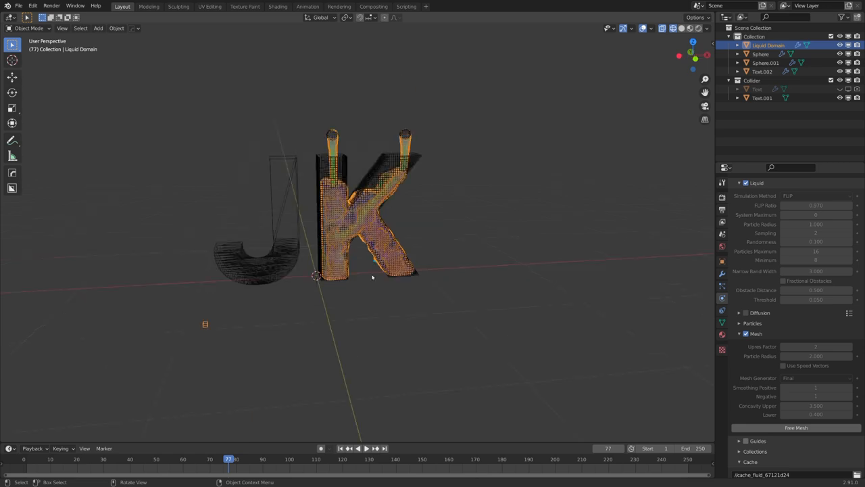
left_click_drag(371, 270, 378, 284)
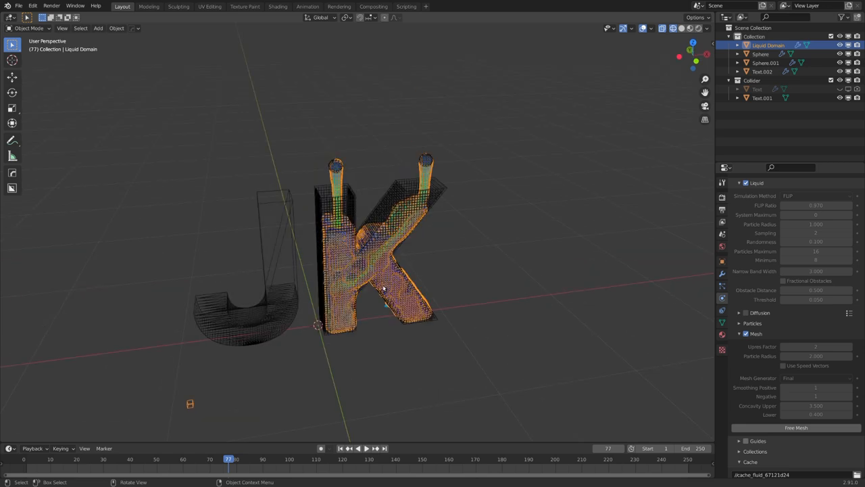